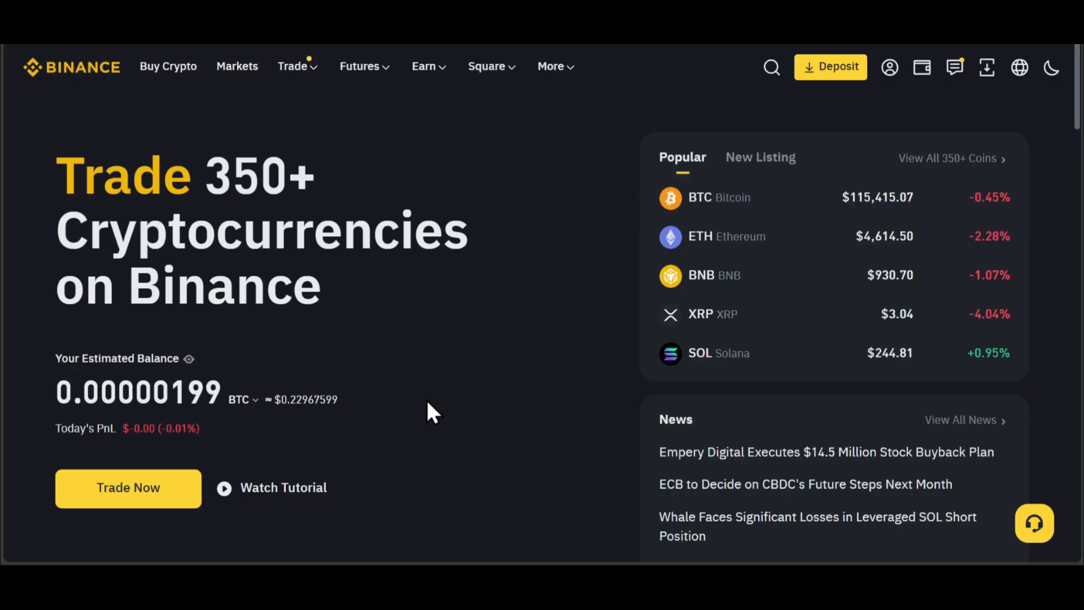
mouse_move(576, 283)
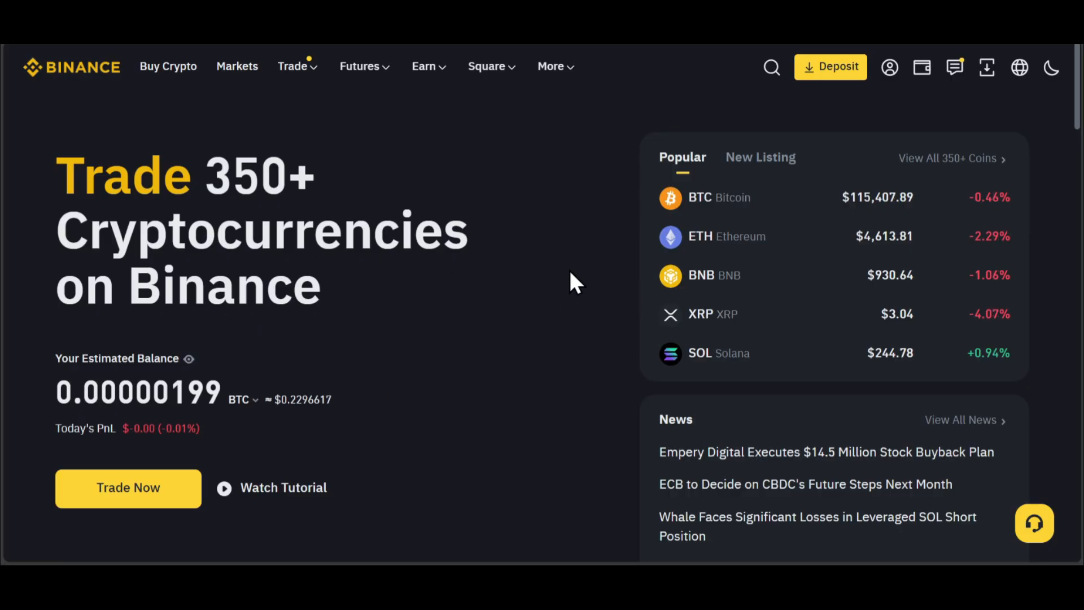
mouse_move(215, 149)
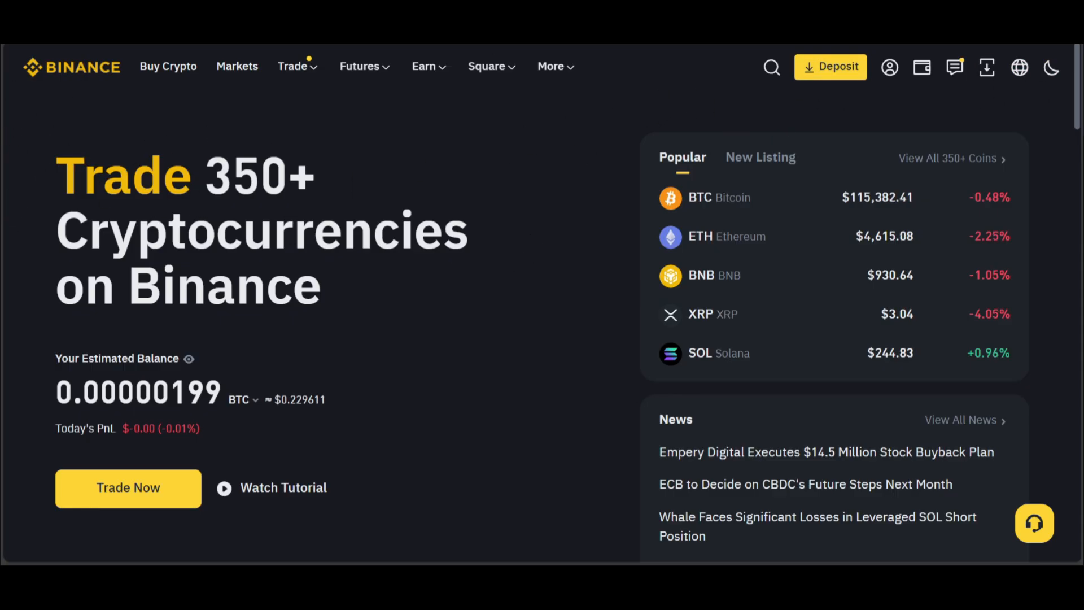
mouse_move(830, 66)
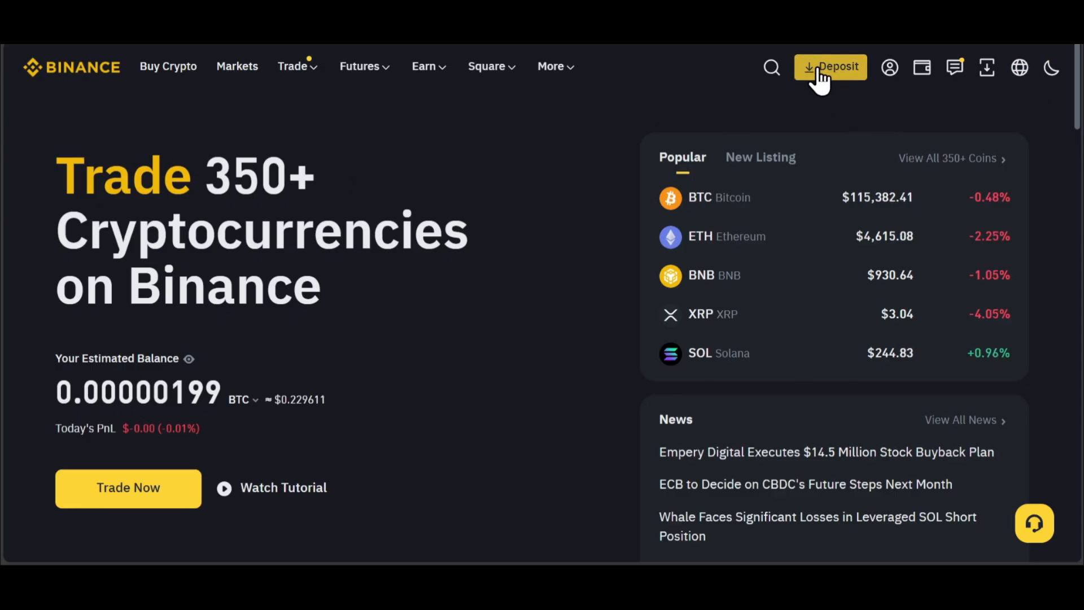
Step: Start a crypto deposit and select BTC Bitcoin by searching 'bit'
click(830, 67)
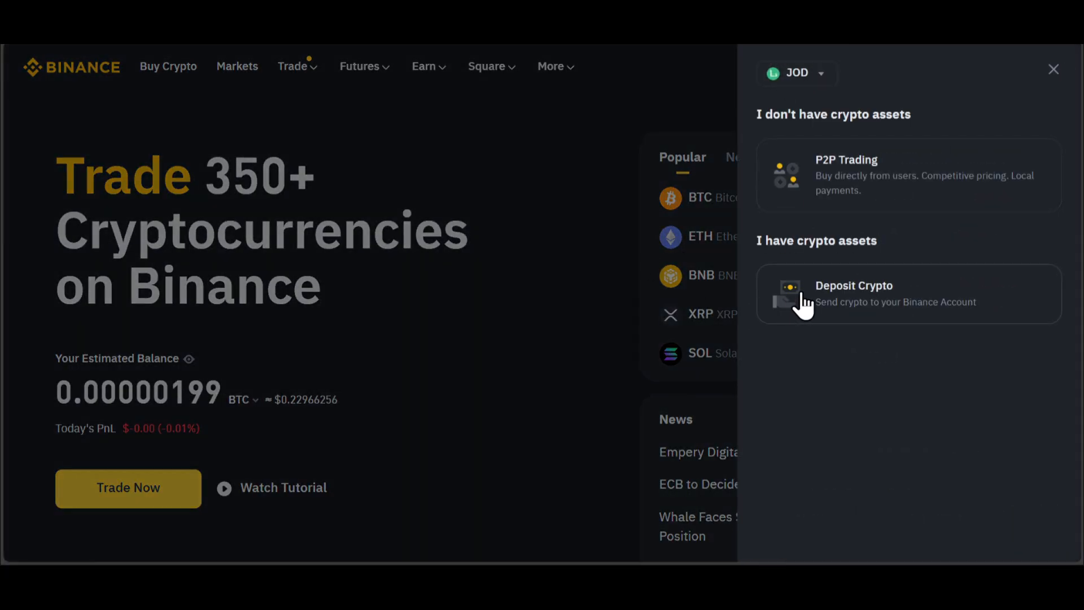
click(853, 293)
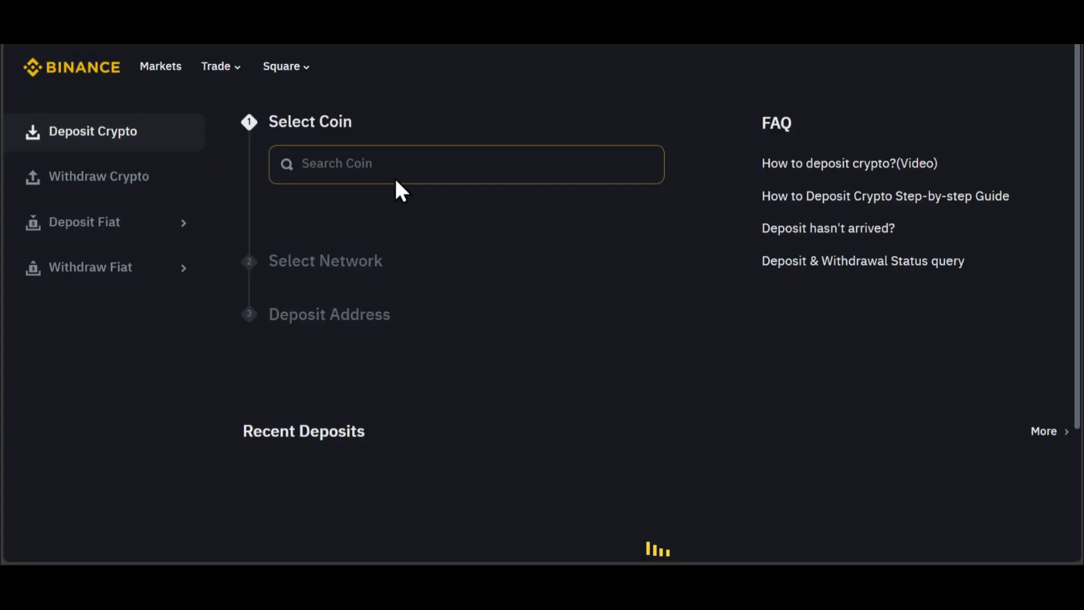
click(465, 164)
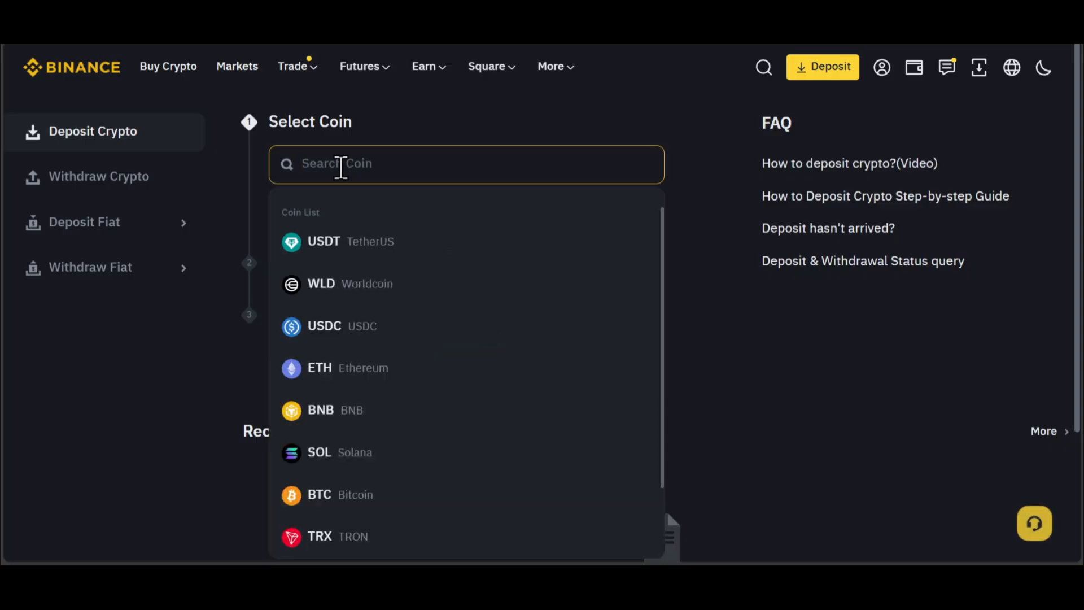
text(bu)
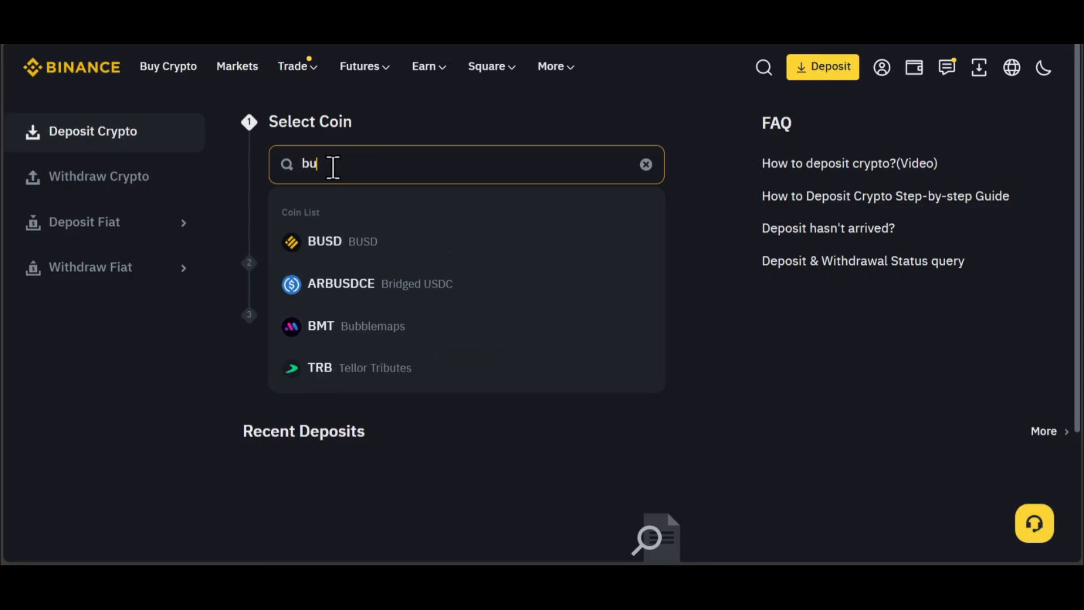
text(it)
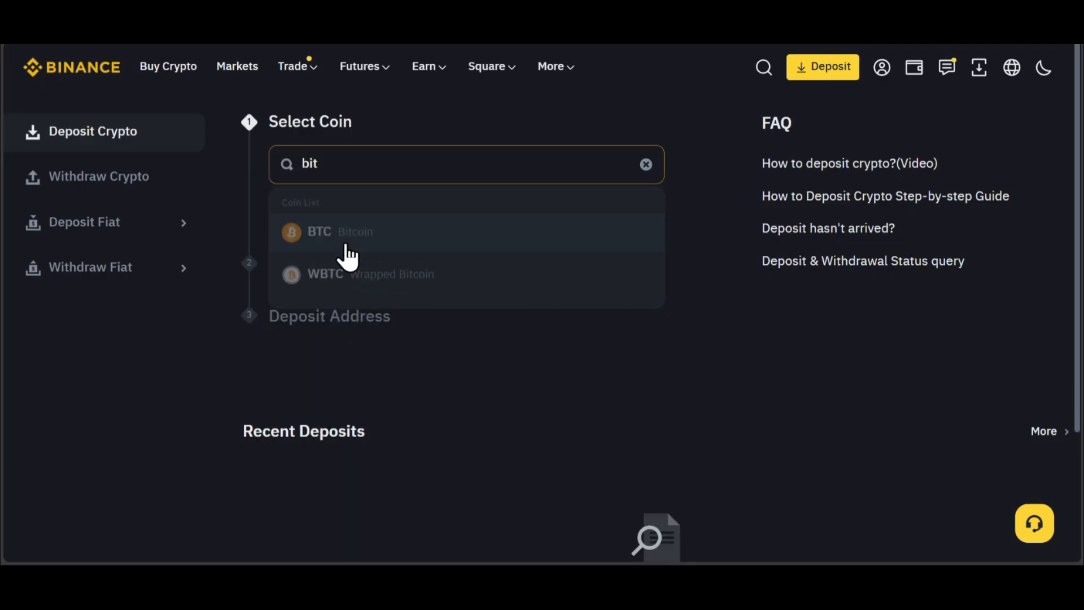
click(318, 231)
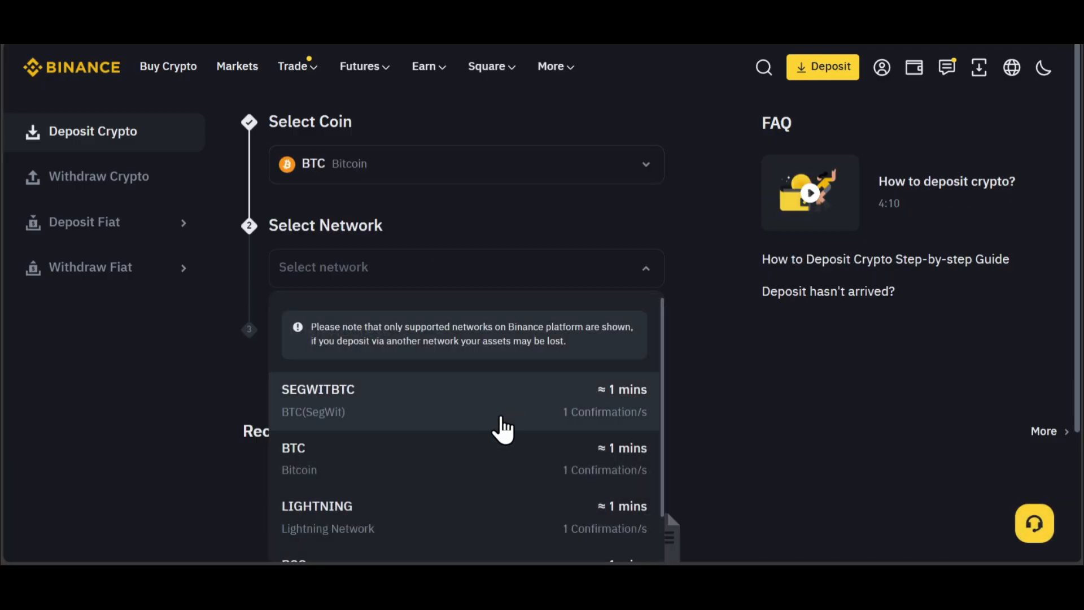
Step: Generate a Bitcoin deposit address on the BTC network and copy it
click(293, 459)
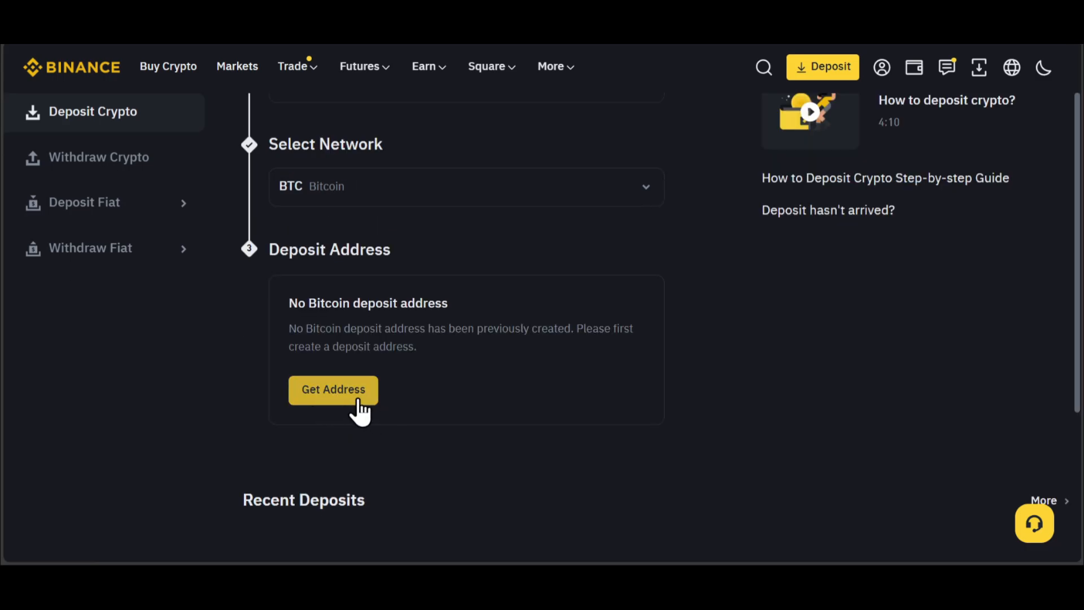
click(333, 388)
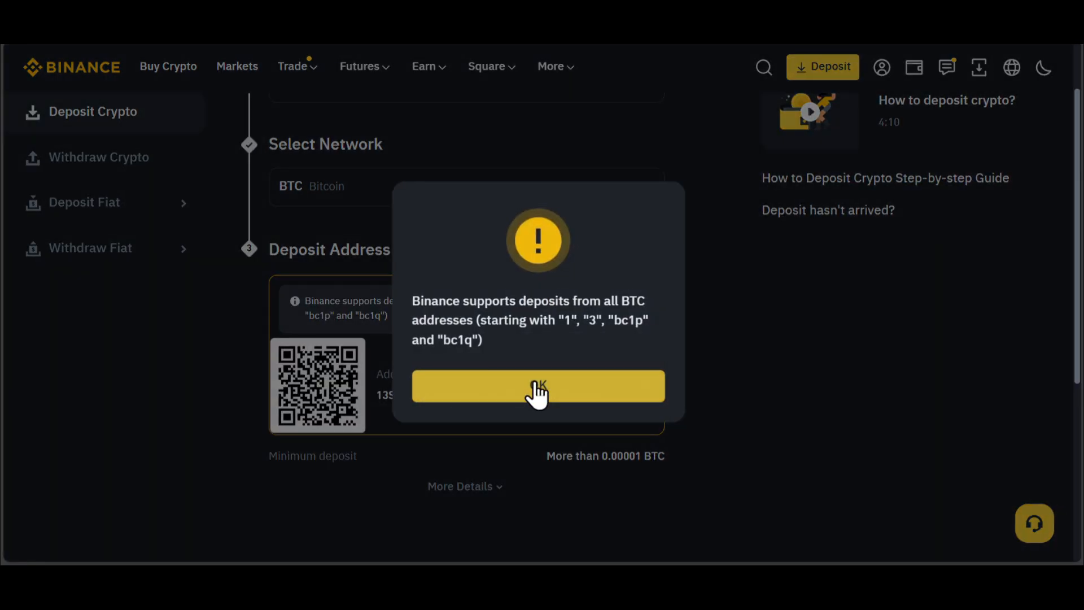
click(538, 385)
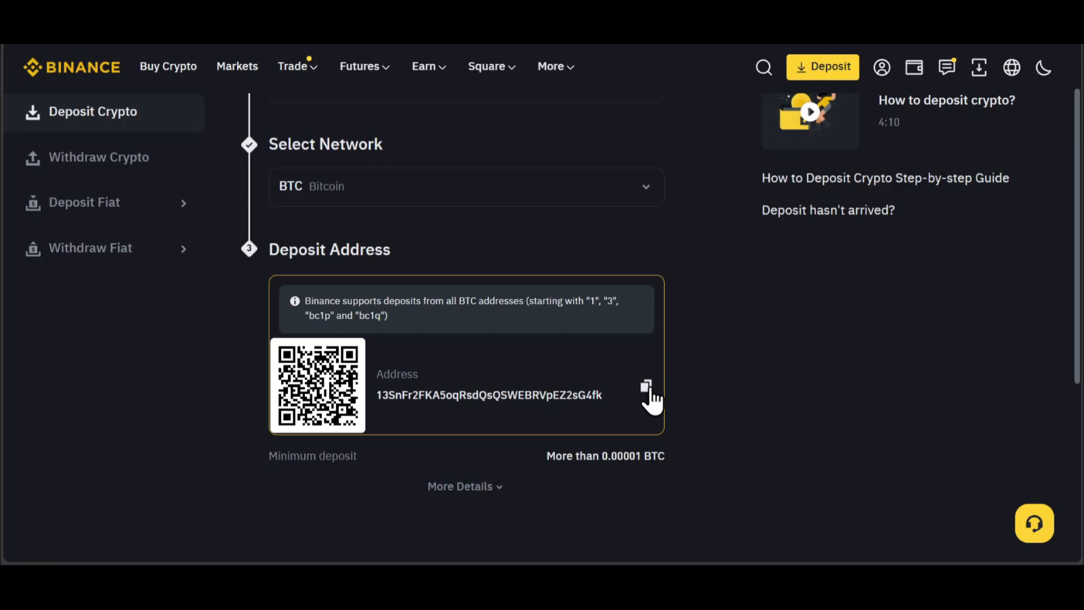
mouse_move(632, 401)
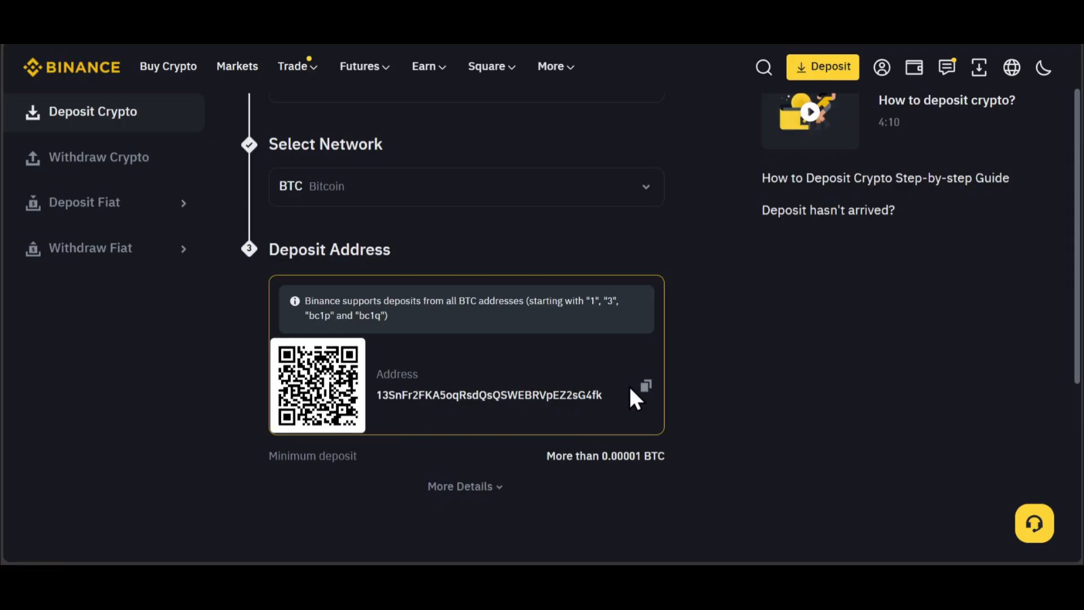
click(643, 385)
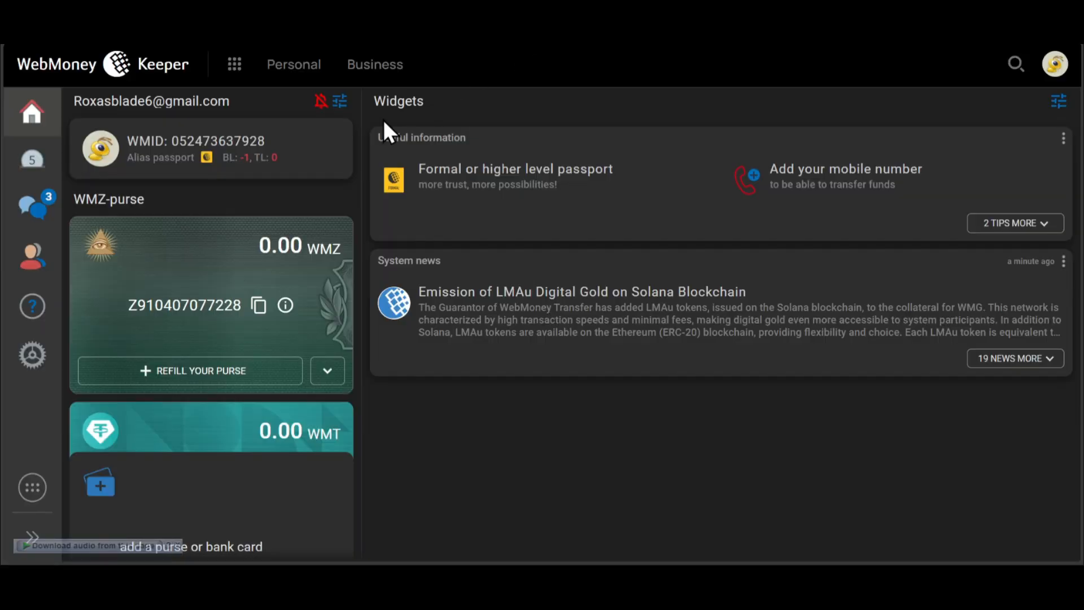
Step: In WebMoney, go to Personal > Withdraw
click(293, 64)
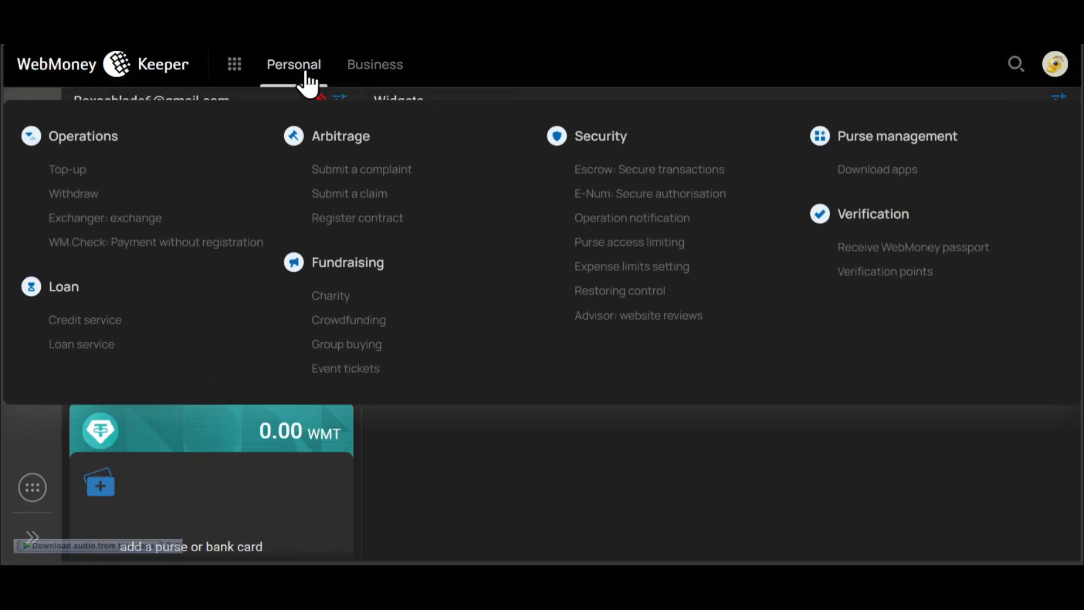
mouse_move(73, 193)
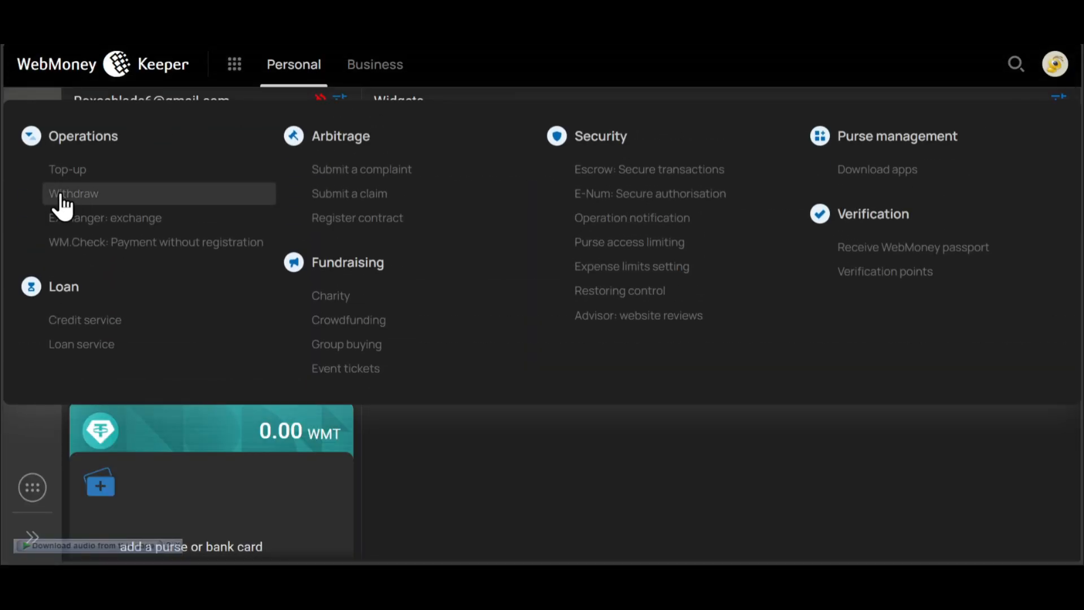
click(73, 194)
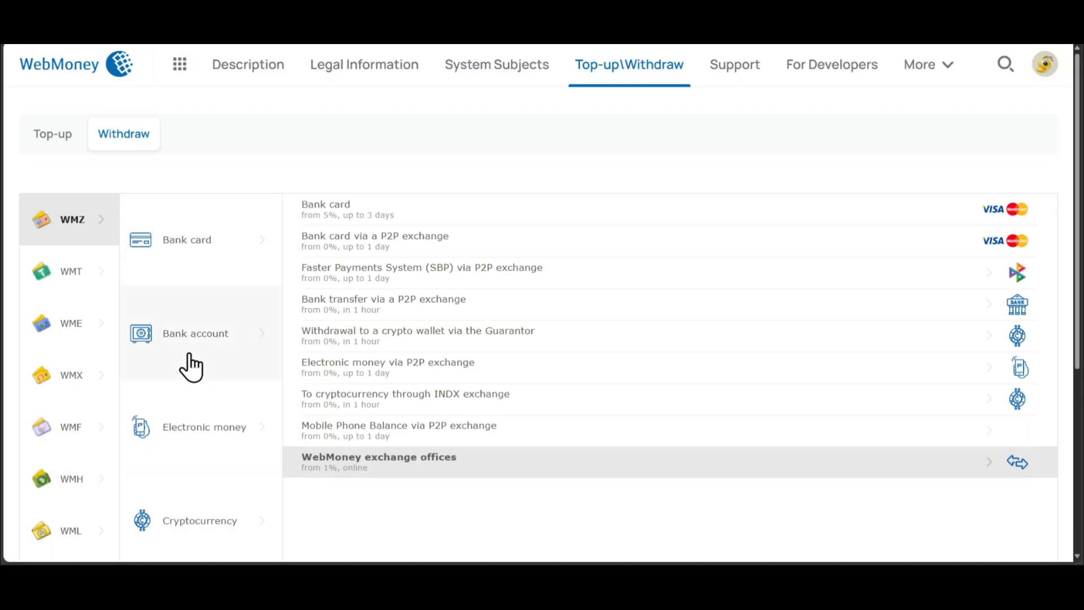
Step: Scroll to the Cryptocurrency category showing crypto-wallet and INDX exchange withdrawals
scroll(down, 3)
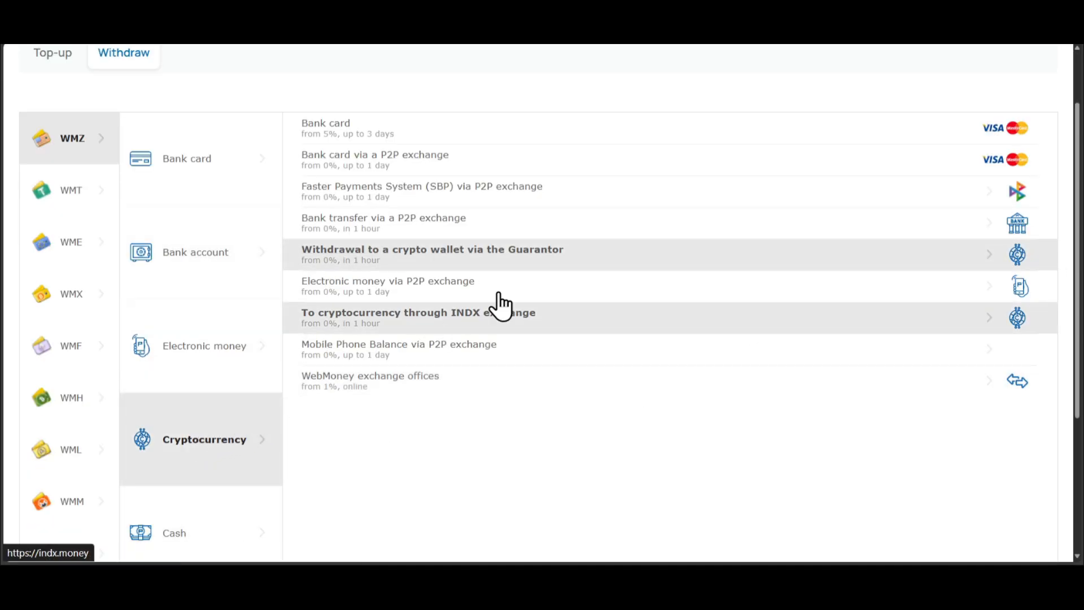
mouse_move(702, 330)
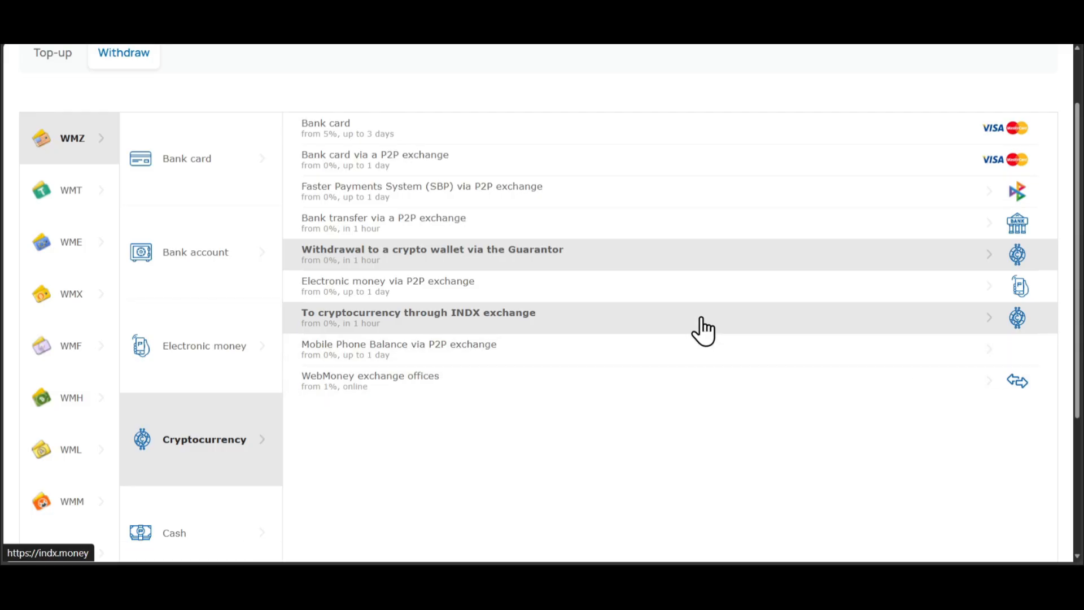
mouse_move(470, 400)
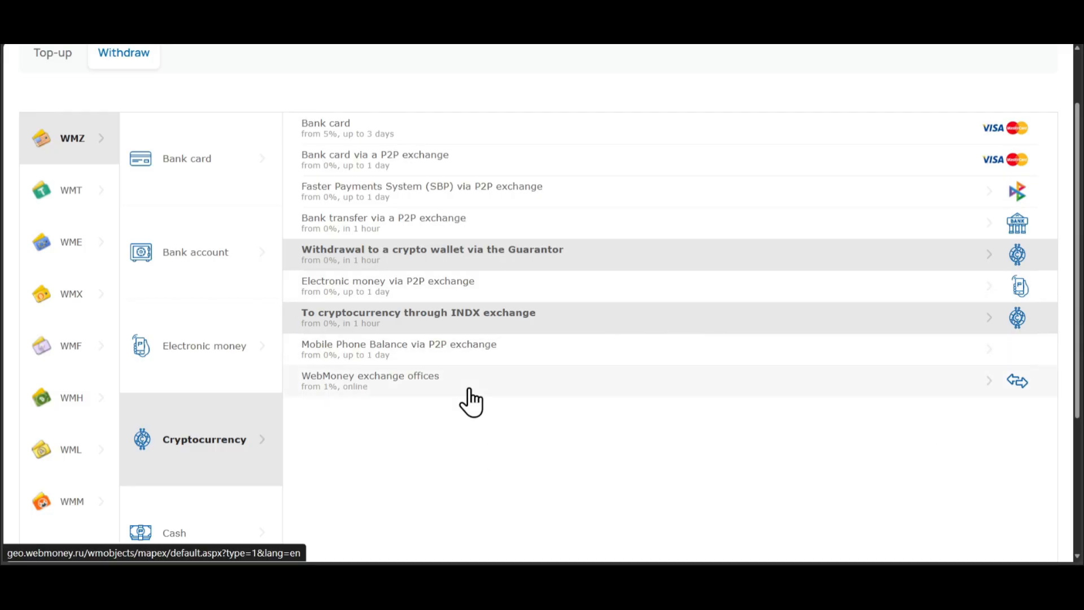